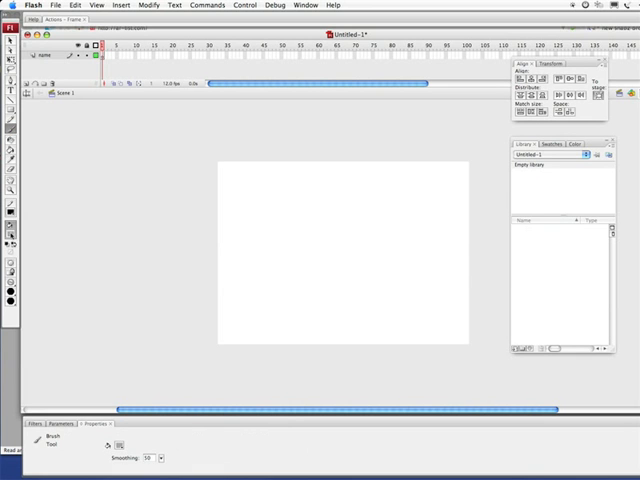
# Choose the Brush tool with a red fill, ready to paint the first stroke of the T.
pyautogui.click(280, 224)
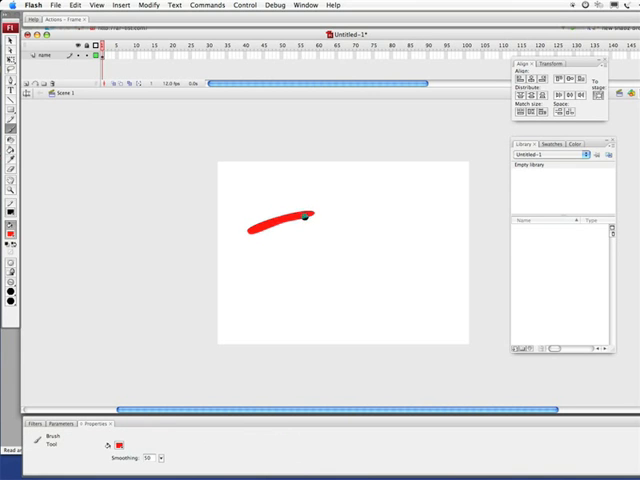
# Paint the remaining strokes of the T, then the o, n and y to complete the red 'Tony'.
pyautogui.moveTo(278, 232); pyautogui.dragTo(278, 298)
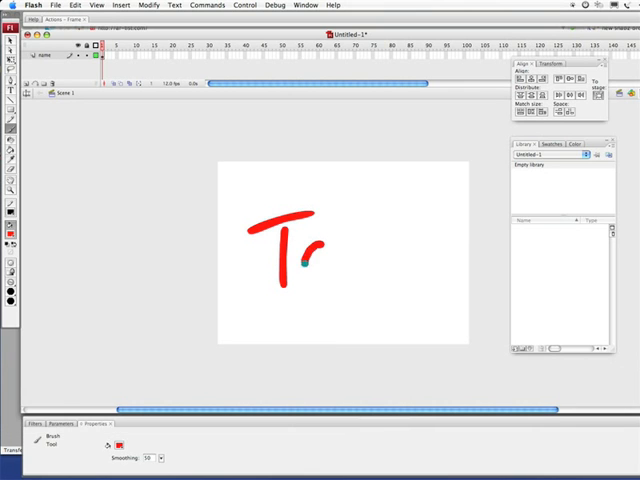
pyautogui.moveTo(316, 244); pyautogui.dragTo(310, 256)
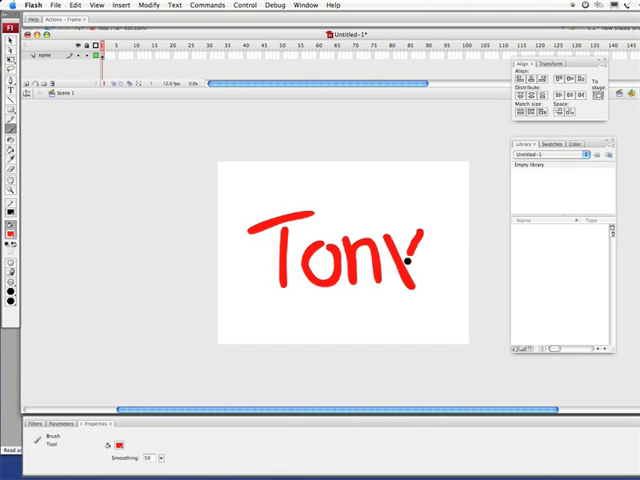
pyautogui.moveTo(404, 256); pyautogui.dragTo(416, 300)
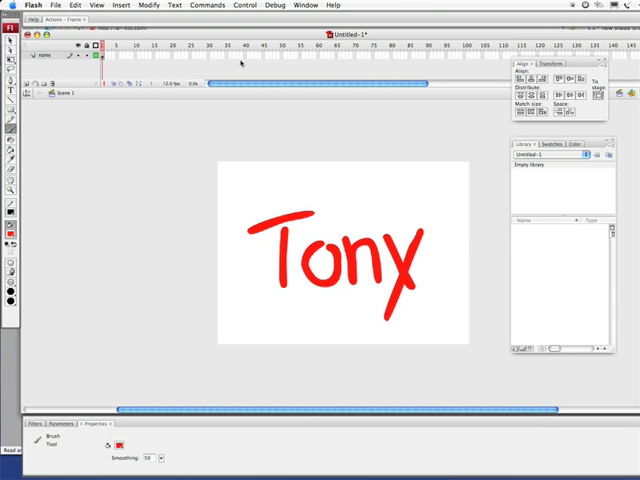
pyautogui.moveTo(124, 58)
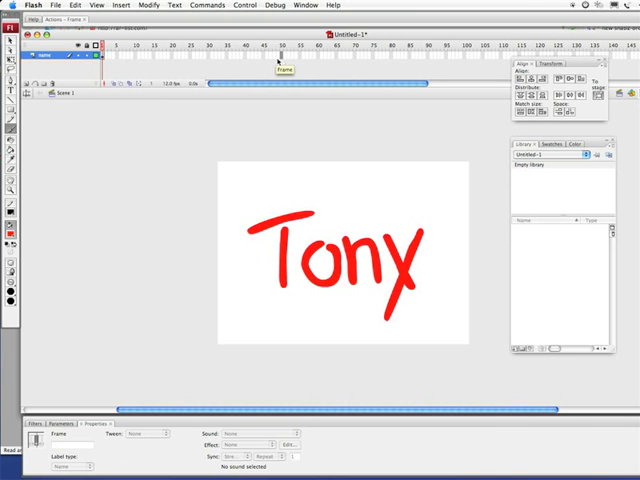
# Insert frames with F5 so the Tony drawing's layer spans a later frame on the timeline.
pyautogui.press('F5')
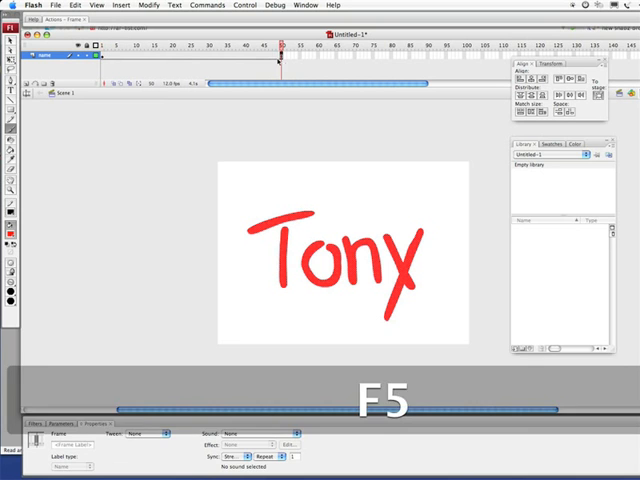
pyautogui.press('F5')
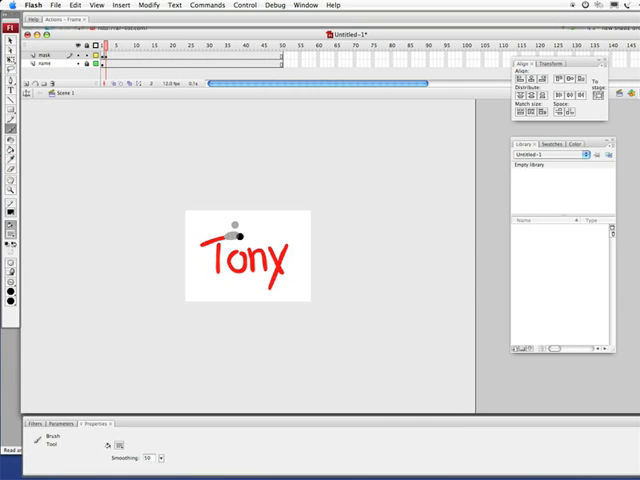
# Add five successive keyframes with F6, brushing a short gray stroke over the T in each.
pyautogui.press('F6')
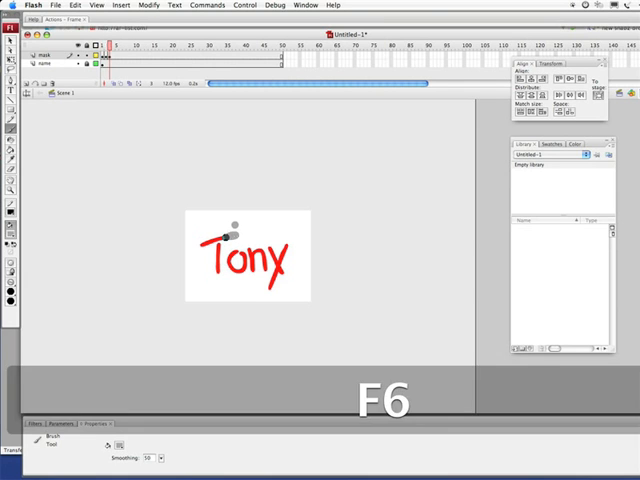
pyautogui.press('f6')
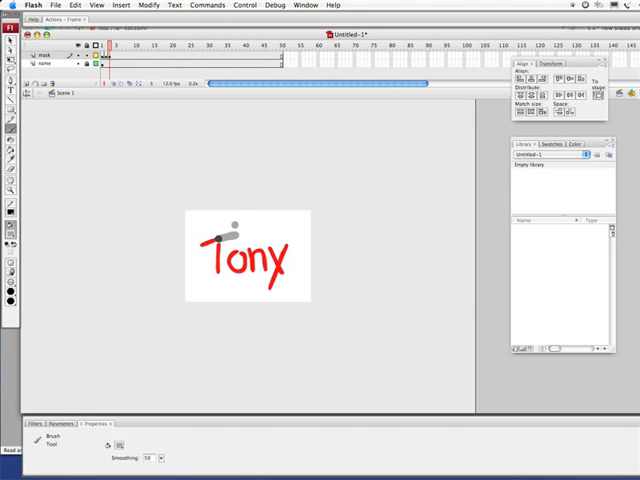
pyautogui.press('f6')
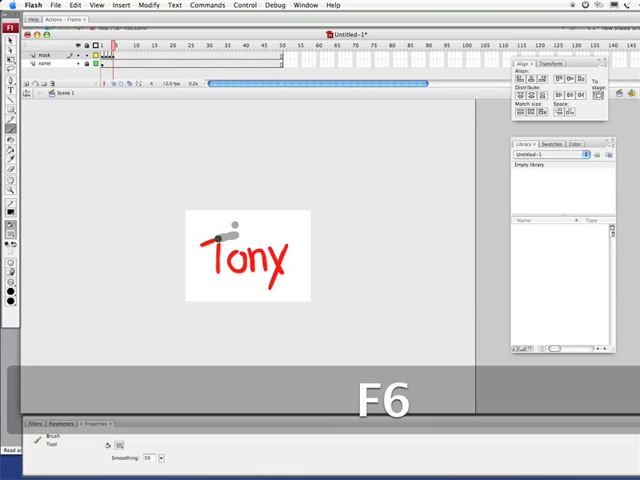
pyautogui.press('F6')
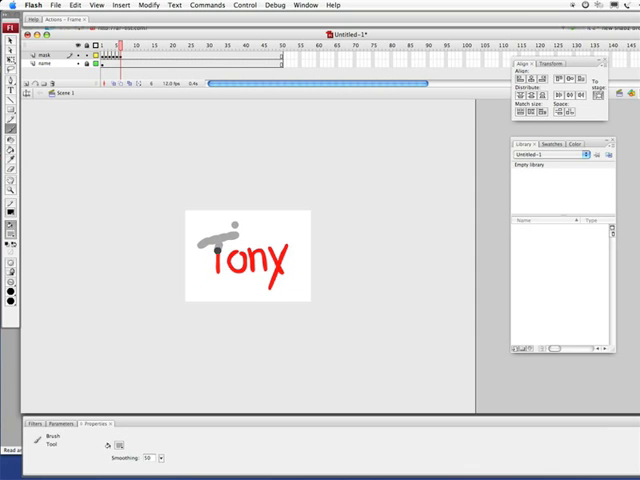
pyautogui.press('F6')
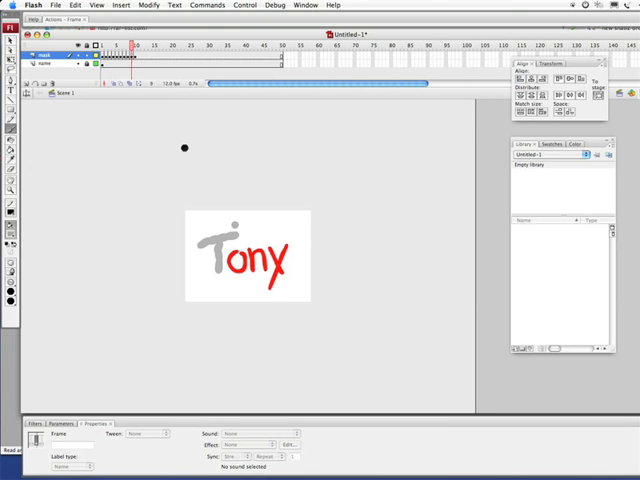
# Continue the gray cover frame by frame so it hides the T, o and n, leaving the y red.
pyautogui.click(140, 58)
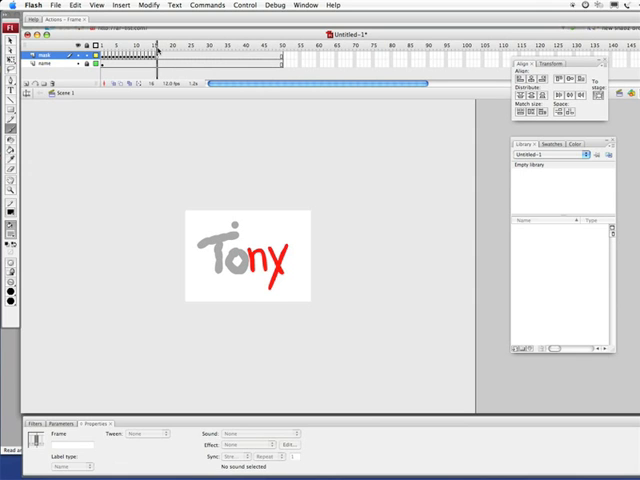
# Add keyframes with F6 and brush gray across the n and onto the stem of the red y.
pyautogui.press('F6')
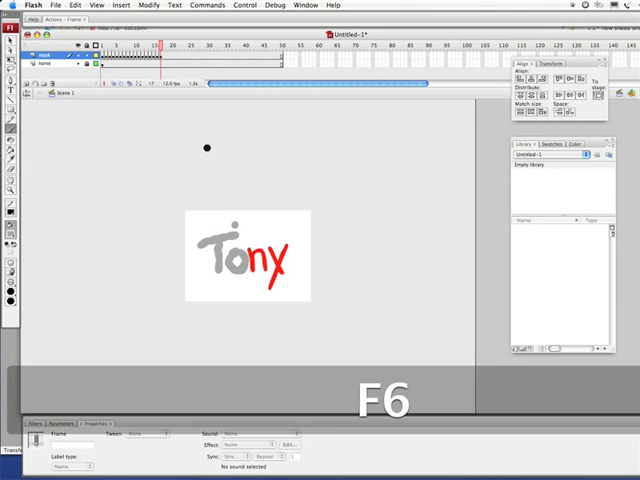
pyautogui.press('F6')
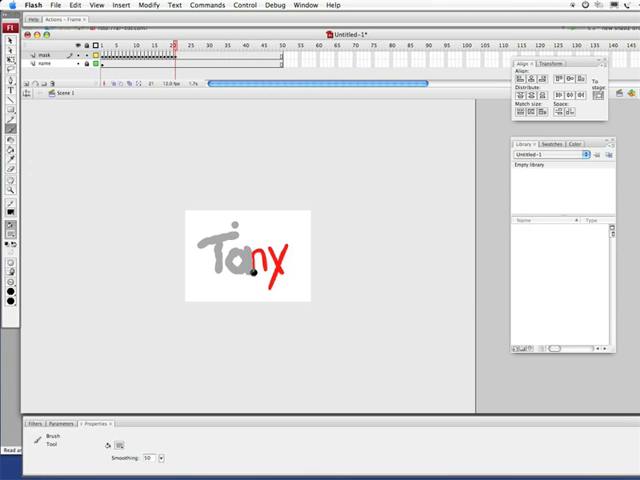
pyautogui.press('F6')
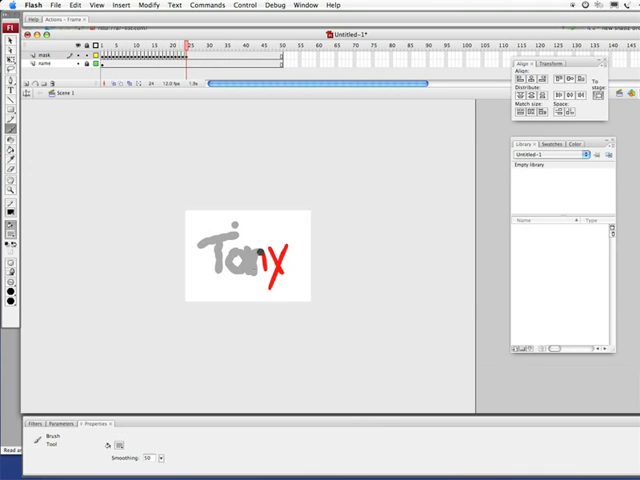
pyautogui.press('F6')
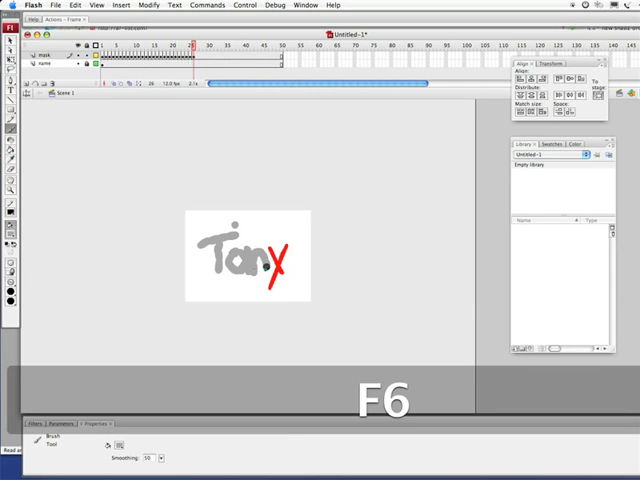
pyautogui.click(292, 258)
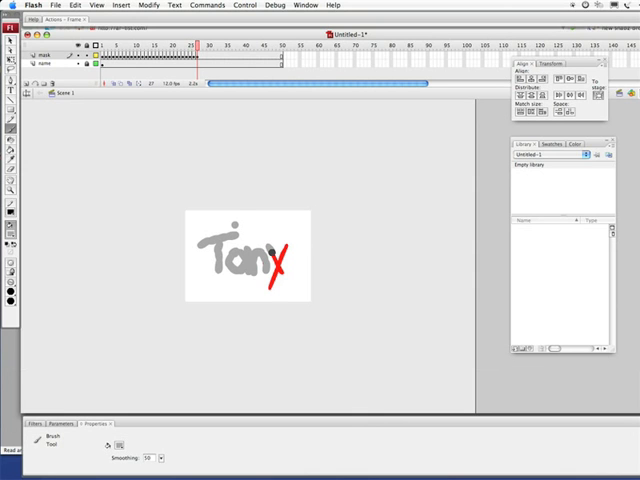
pyautogui.press('F6')
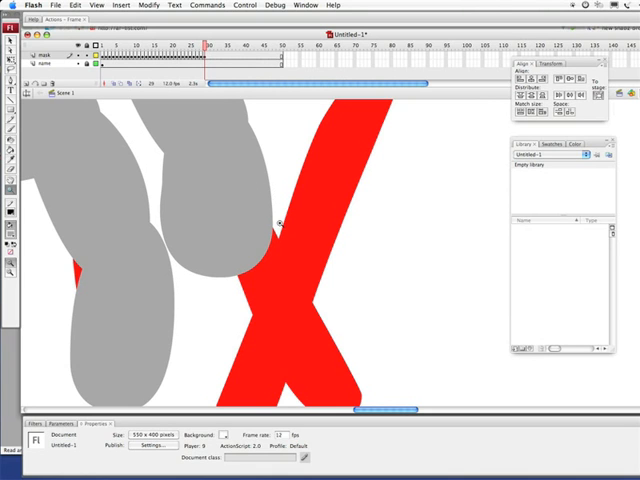
pyautogui.moveTo(328, 270)
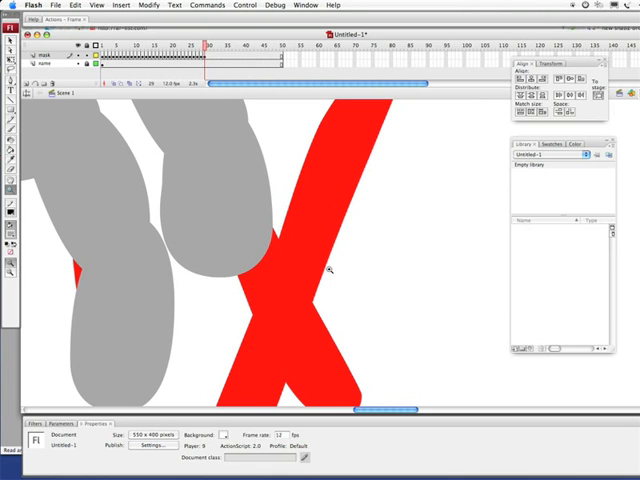
pyautogui.moveTo(180, 302)
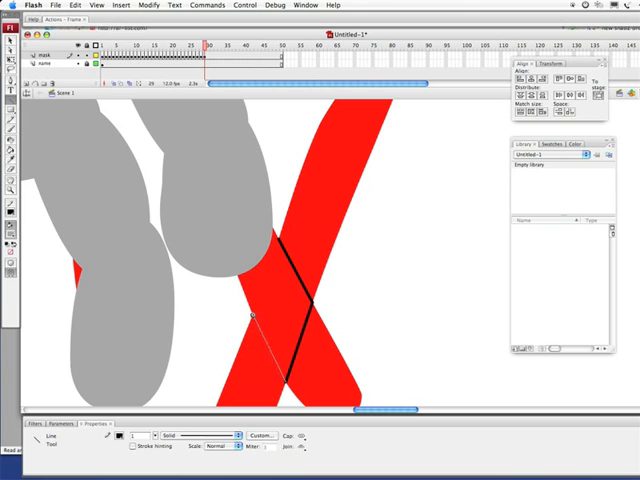
# Draw a second thin black guide line across the red y where its strokes cross.
pyautogui.moveTo(252, 316); pyautogui.dragTo(280, 400)
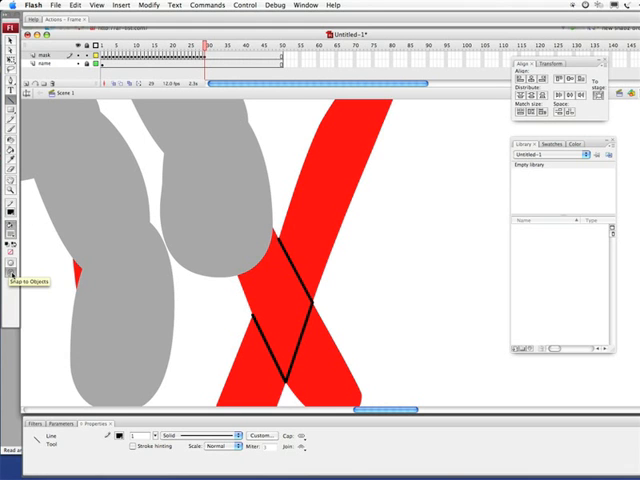
pyautogui.moveTo(236, 290)
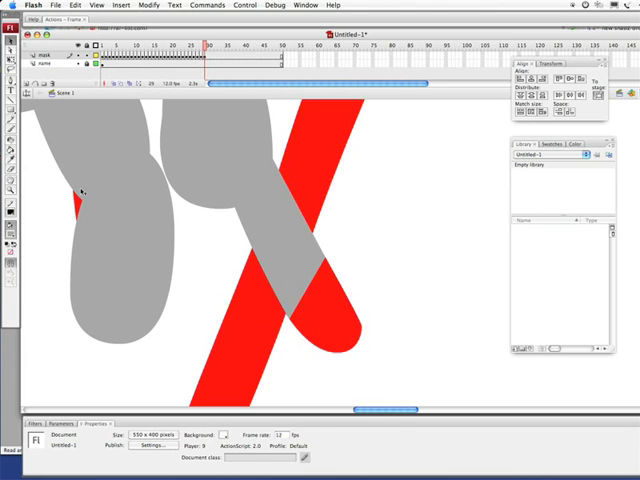
pyautogui.moveTo(186, 180)
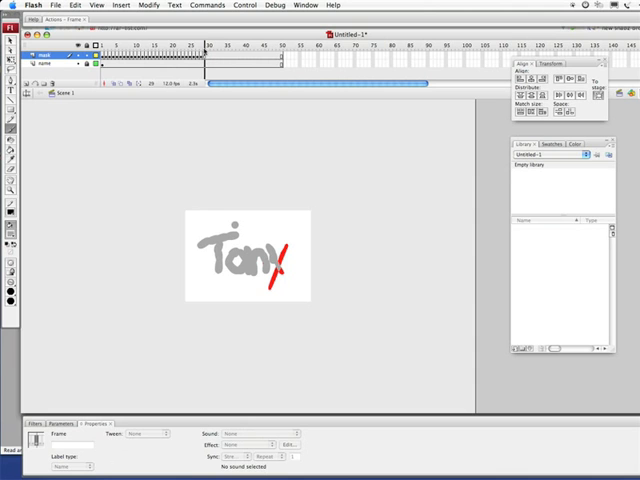
# Add two more keyframes with F6, brushing gray over the rest of the y until no red shows.
pyautogui.press('F6')
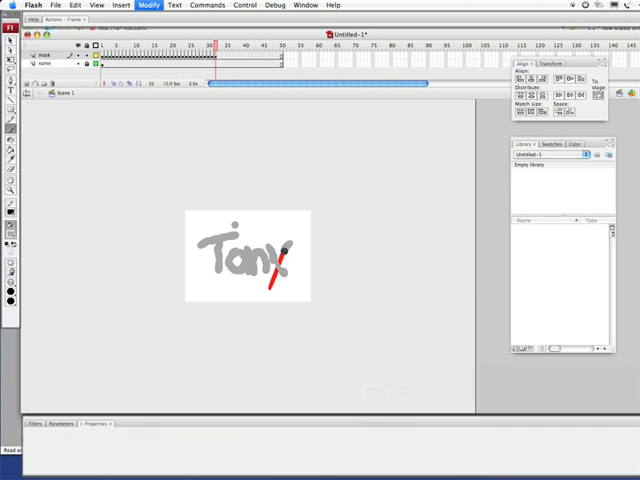
pyautogui.press('F6')
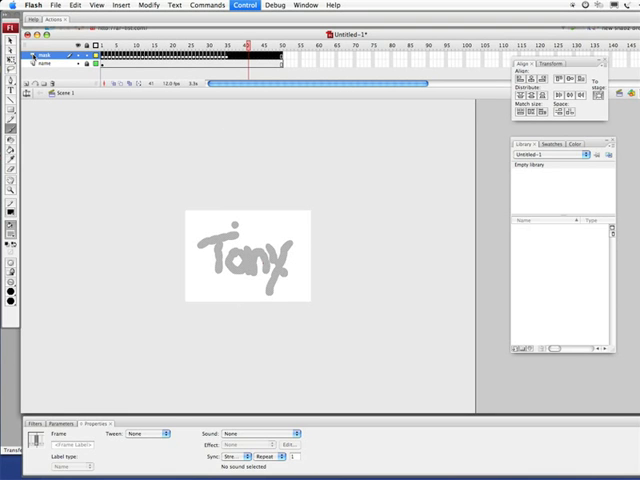
# Set the gray brush layer to Mask from its context menu so the red 'Tony' shows through.
pyautogui.rightClick(44, 52)
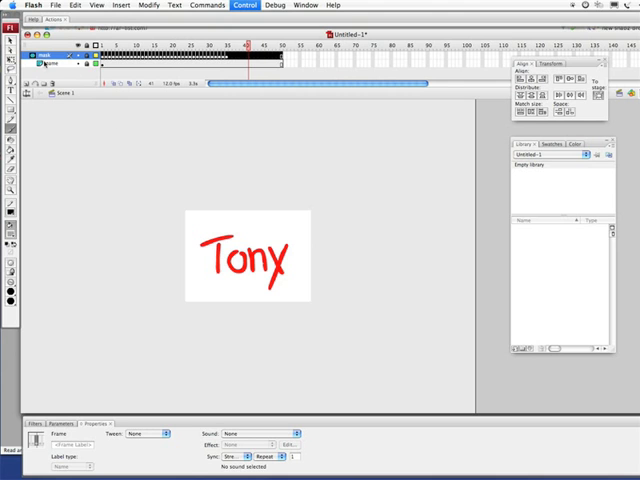
pyautogui.moveTo(48, 62)
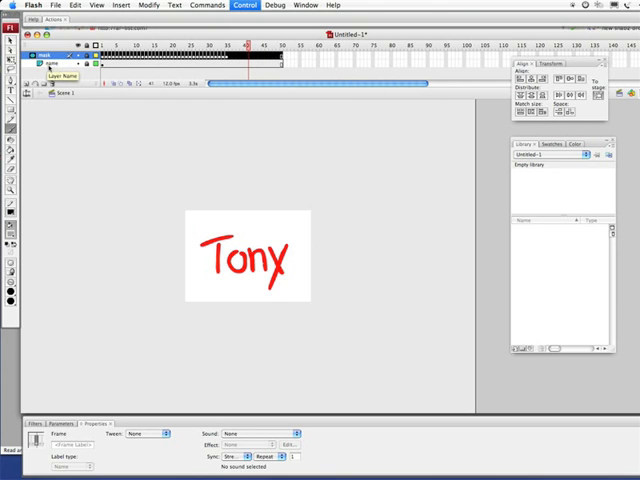